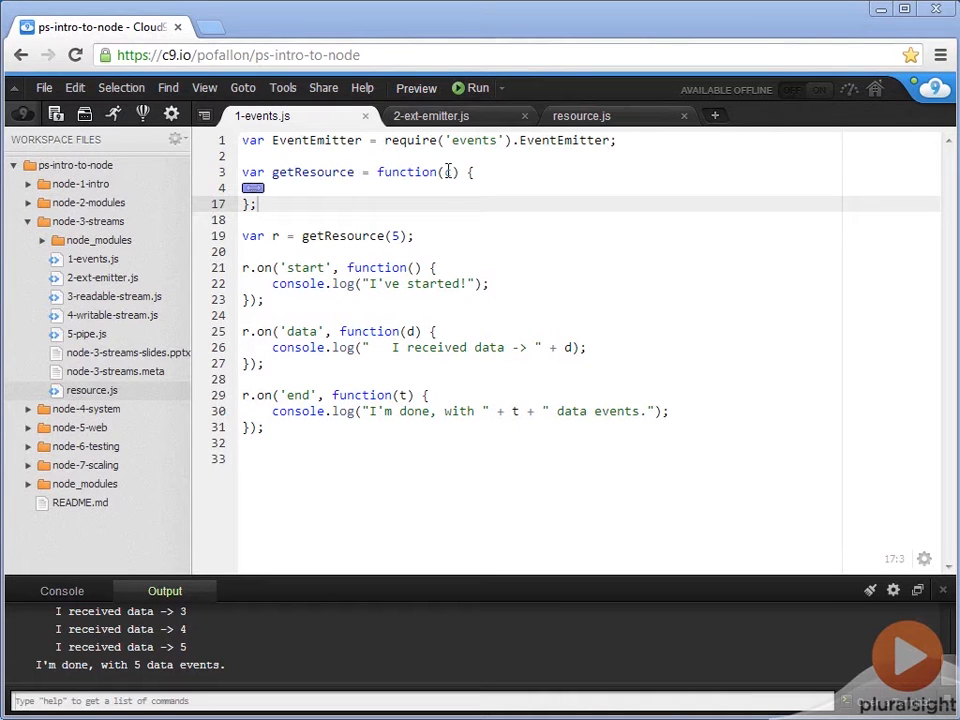
- Type 'c' as the parameter of getResource's function() on line 3
{"action": "type", "text": "c"}
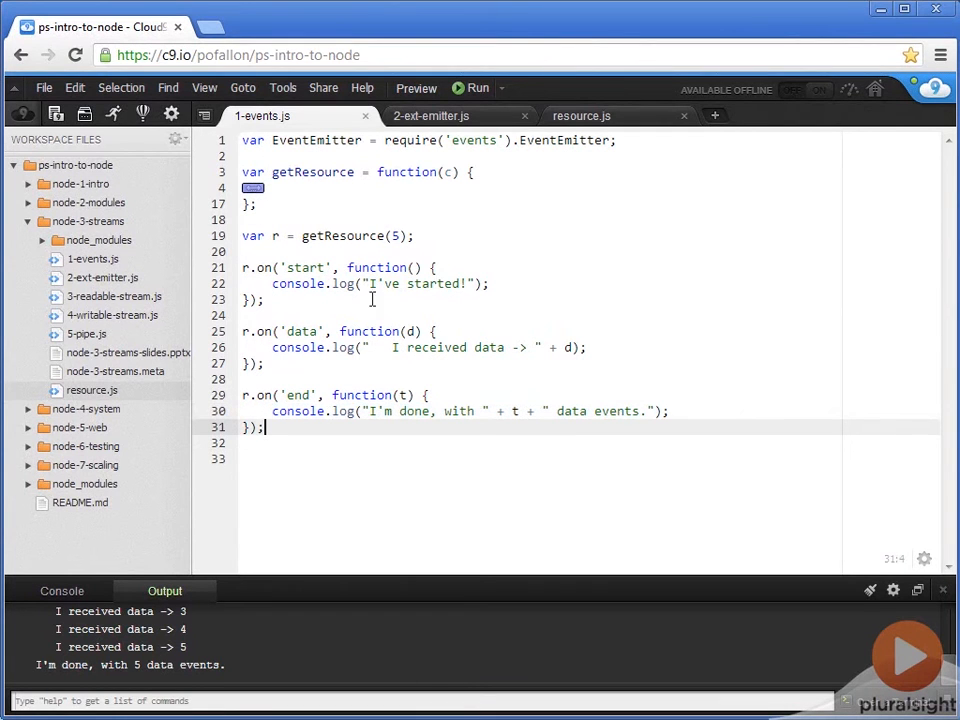
{"action": "mouse_move", "coordinate": [305, 210]}
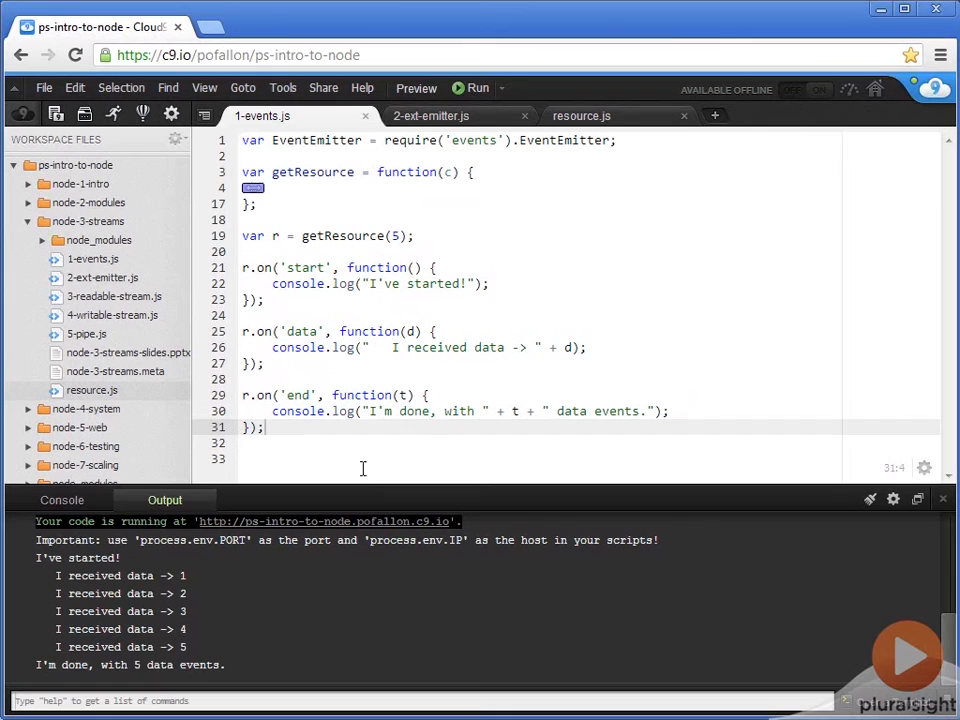
{"action": "left_click_drag", "start_coordinate": [353, 485], "coordinate": [353, 560]}
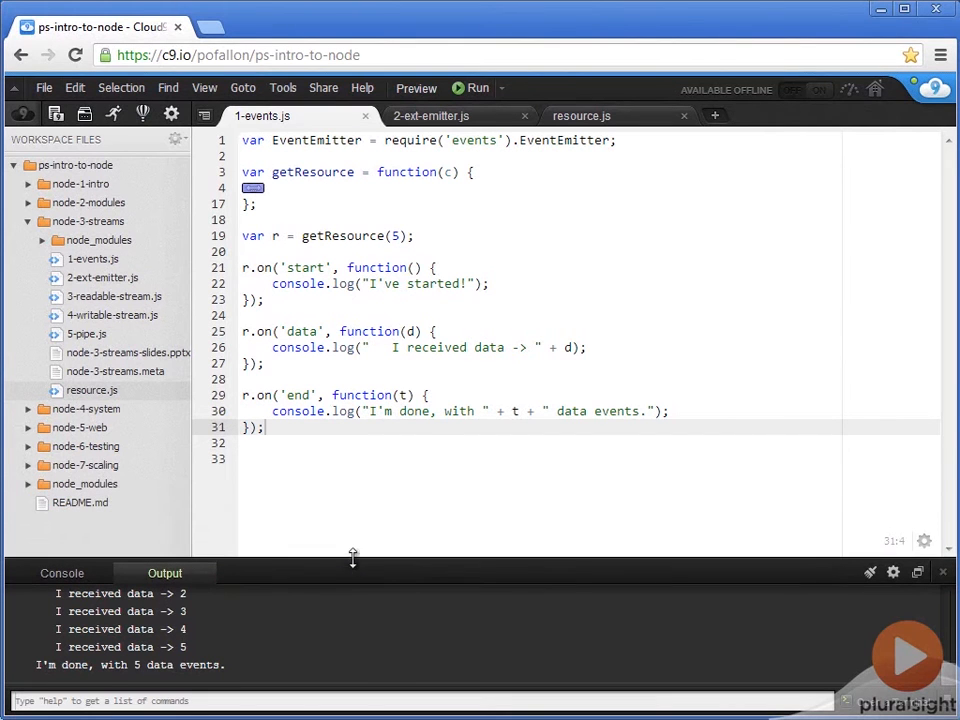
{"action": "mouse_move", "coordinate": [303, 199]}
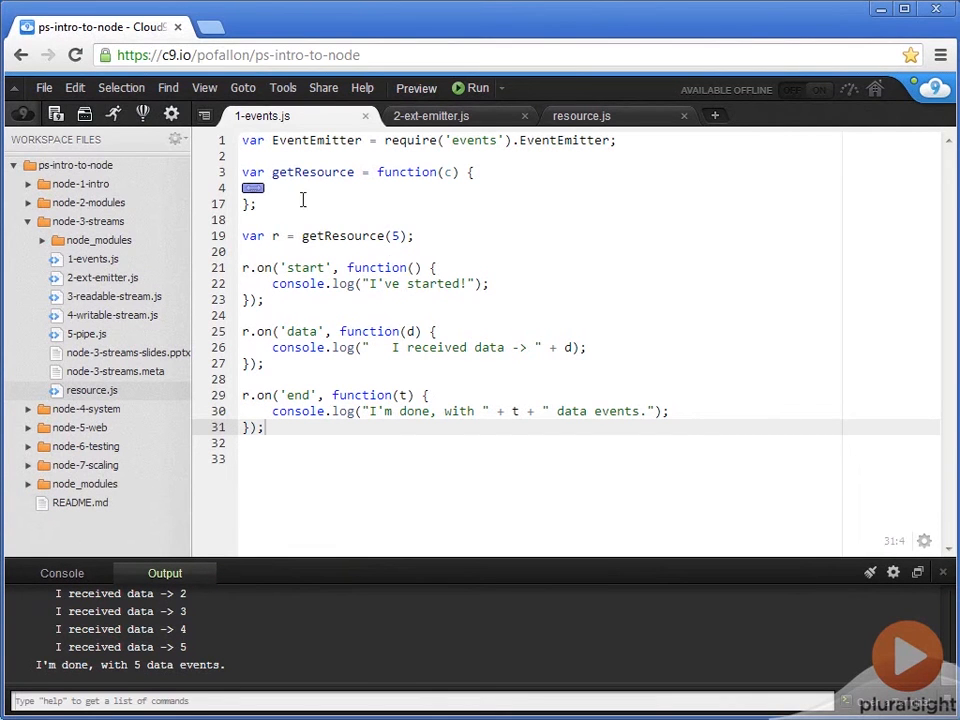
{"action": "mouse_move", "coordinate": [255, 192]}
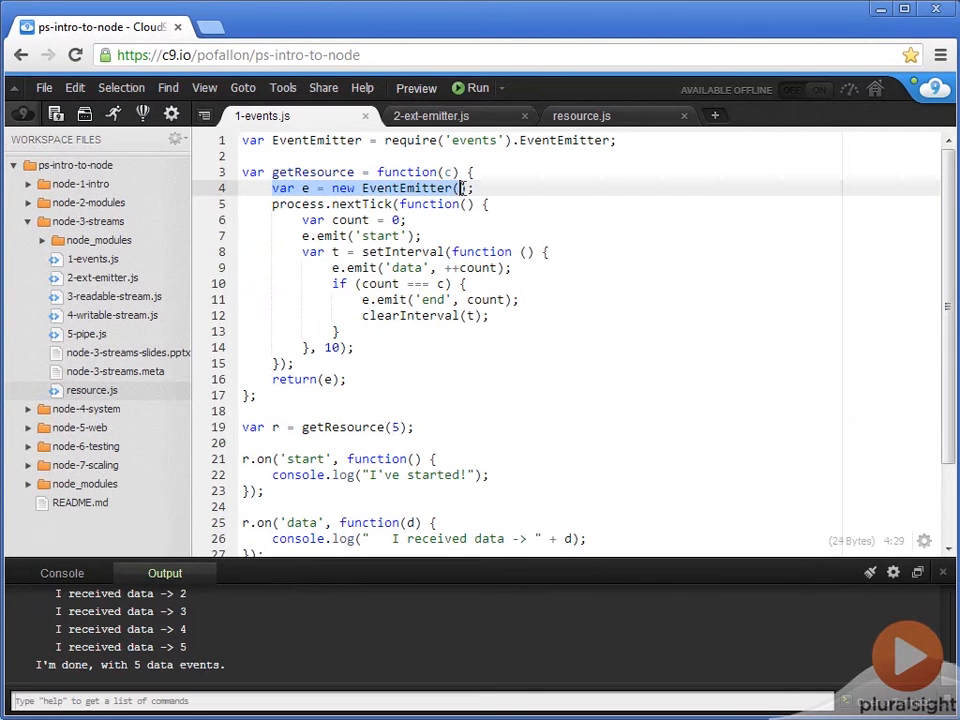
{"action": "type", "text": ");"}
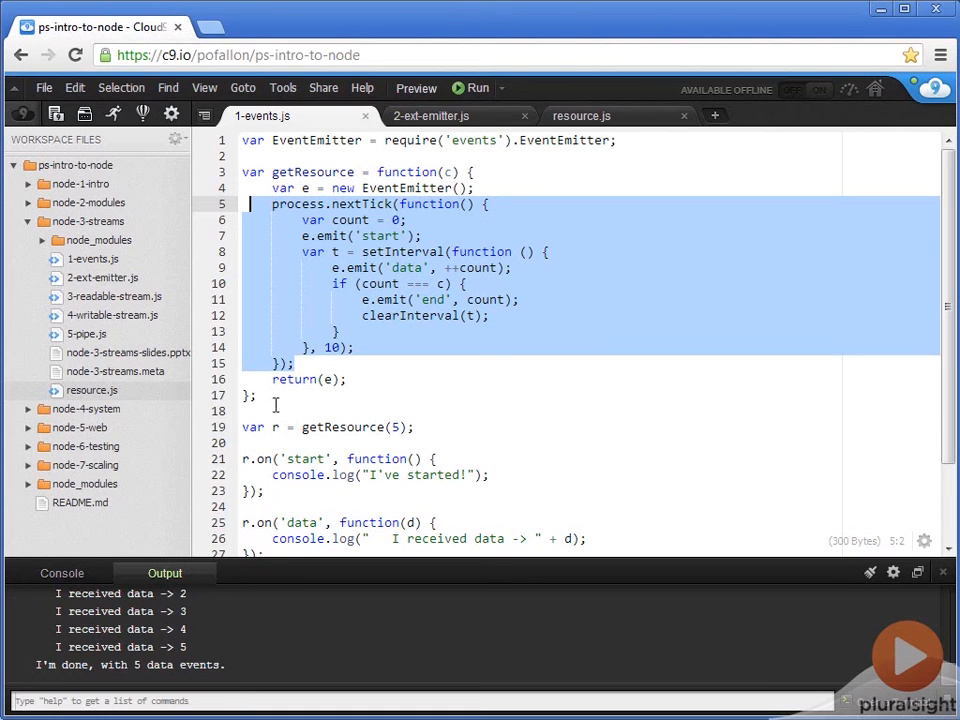
{"action": "left_click", "coordinate": [310, 379]}
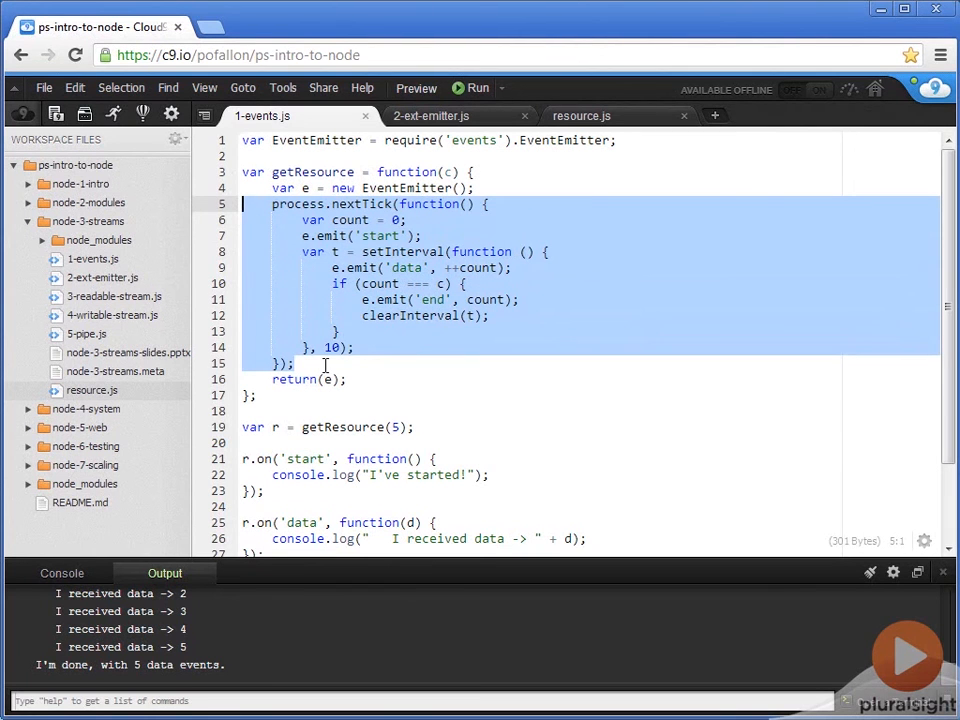
{"action": "left_click", "coordinate": [253, 219]}
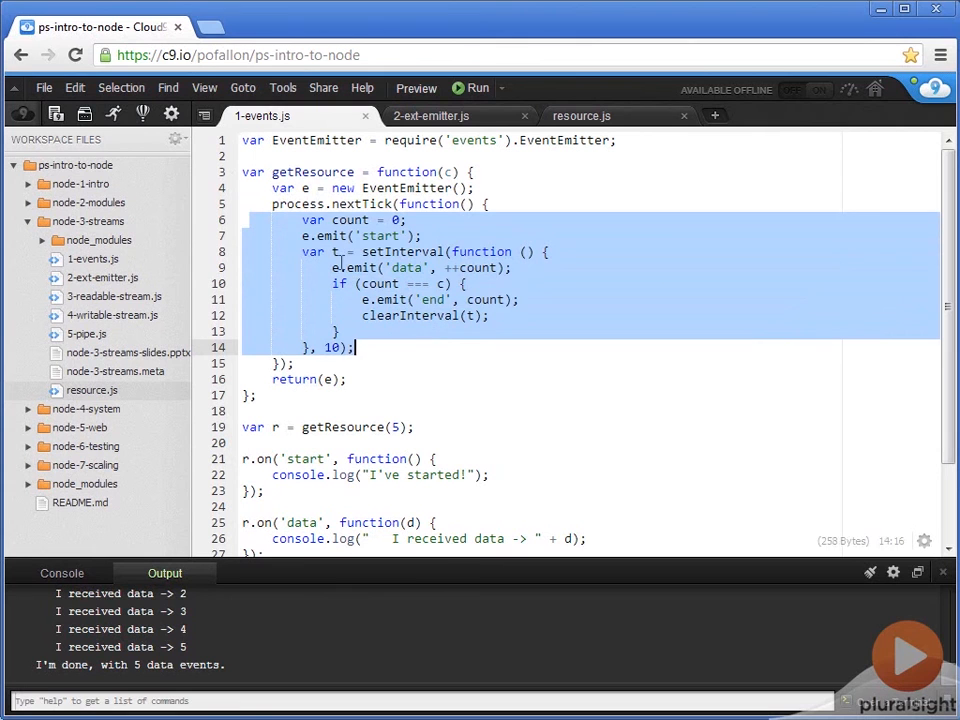
{"action": "left_click", "coordinate": [305, 235]}
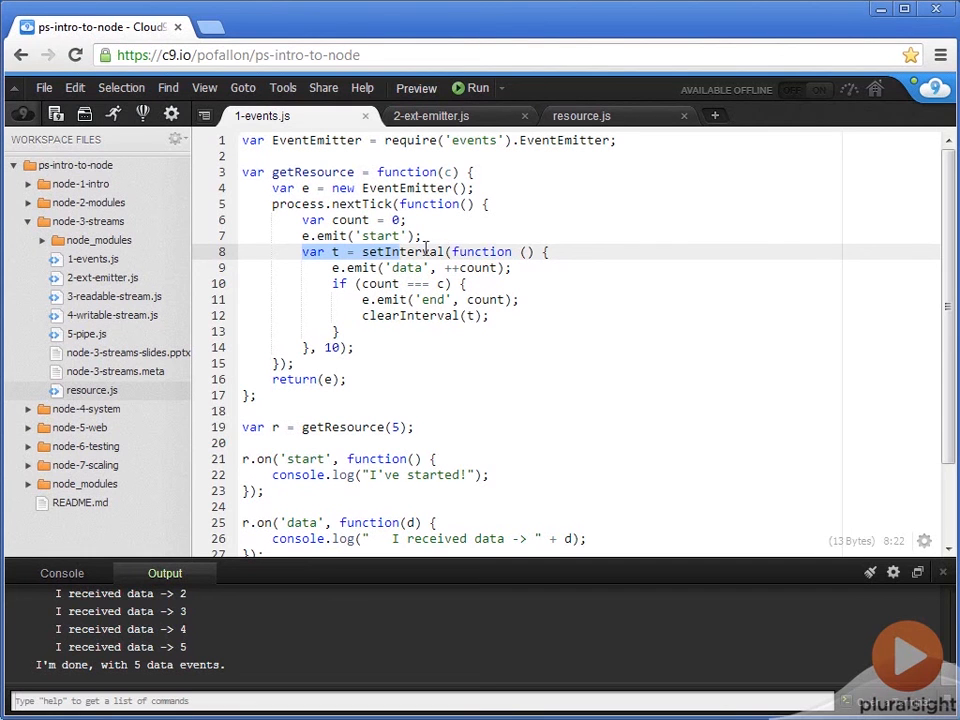
{"action": "double_click", "coordinate": [481, 251]}
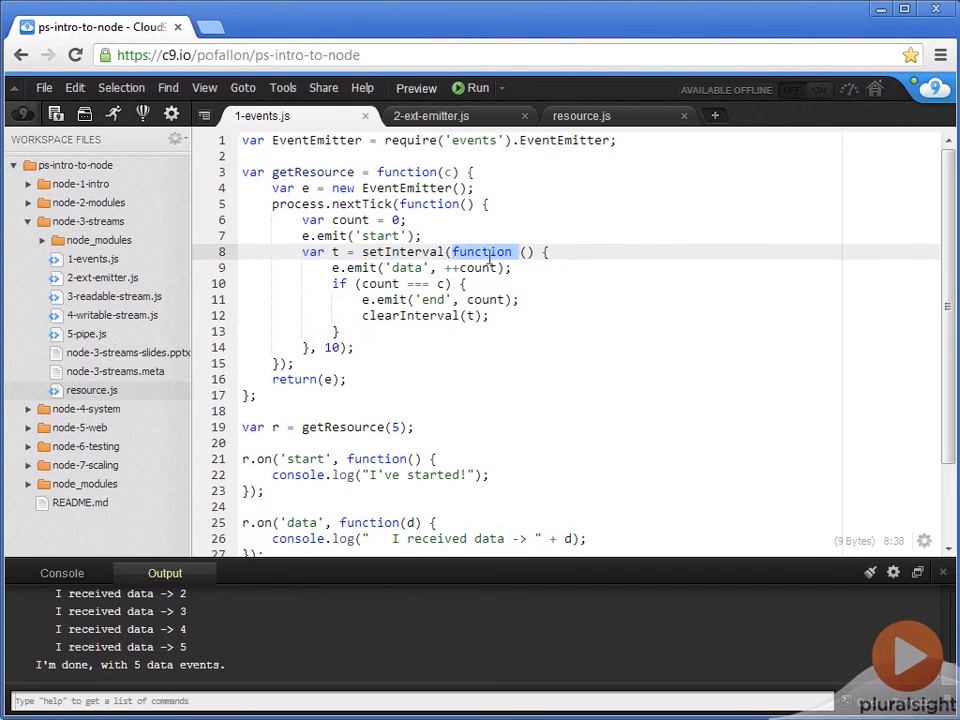